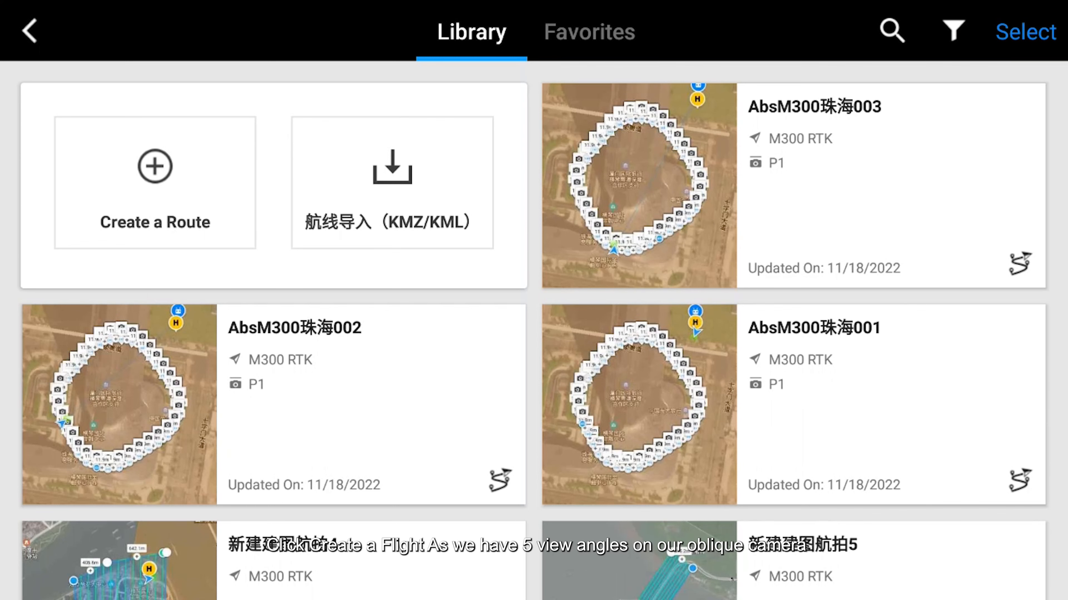
# Step: Create a new route of type Mapping from the Library page
pyautogui.click(155, 167)
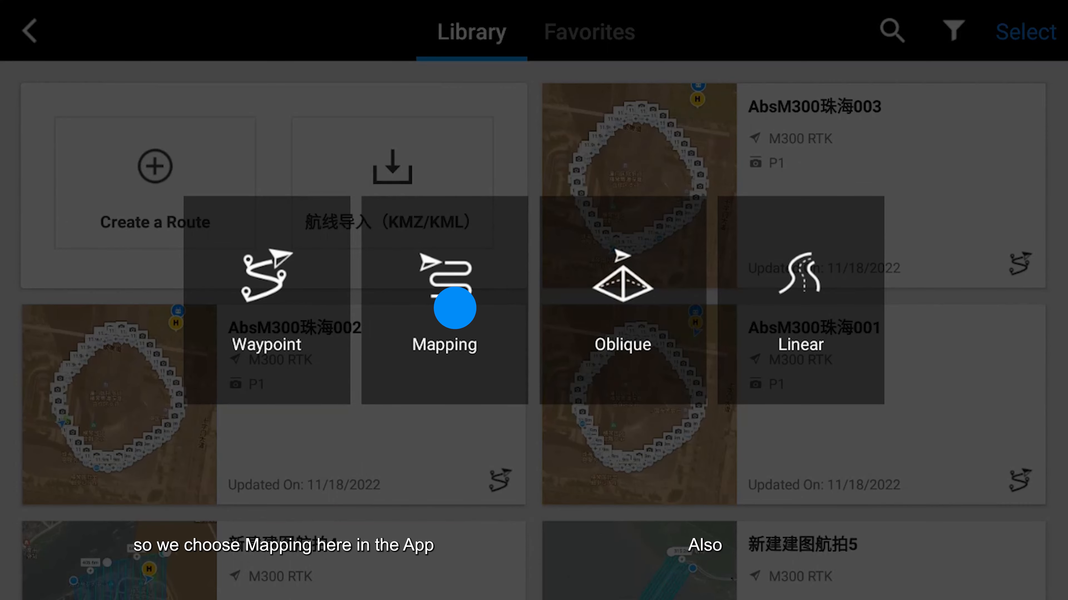
pyautogui.click(444, 307)
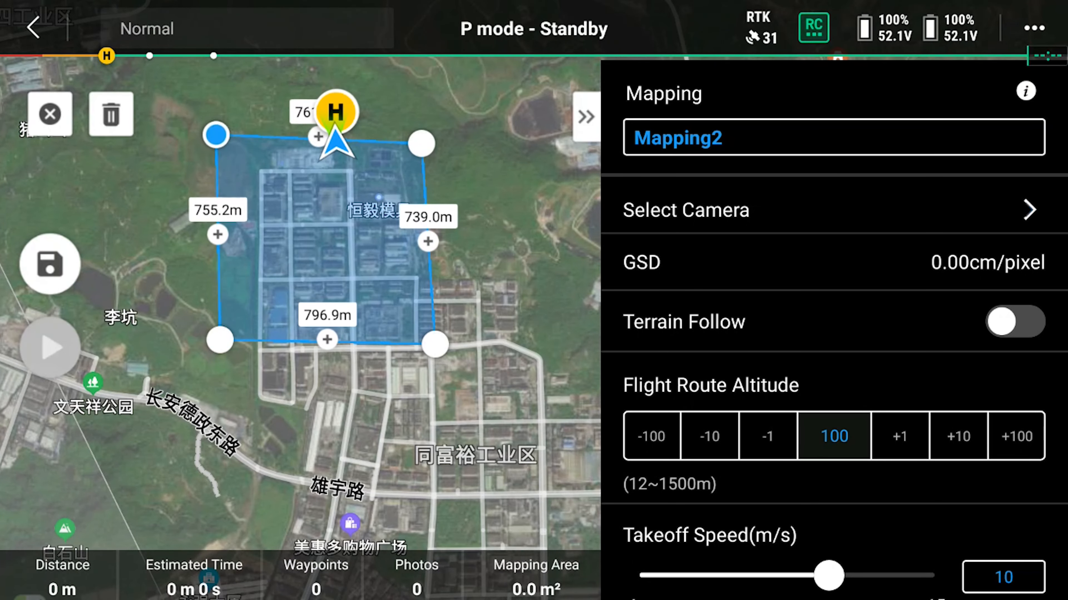
# Step: Add a custom camera named SHARE with 7952×5304 px photo size
pyautogui.click(685, 210)
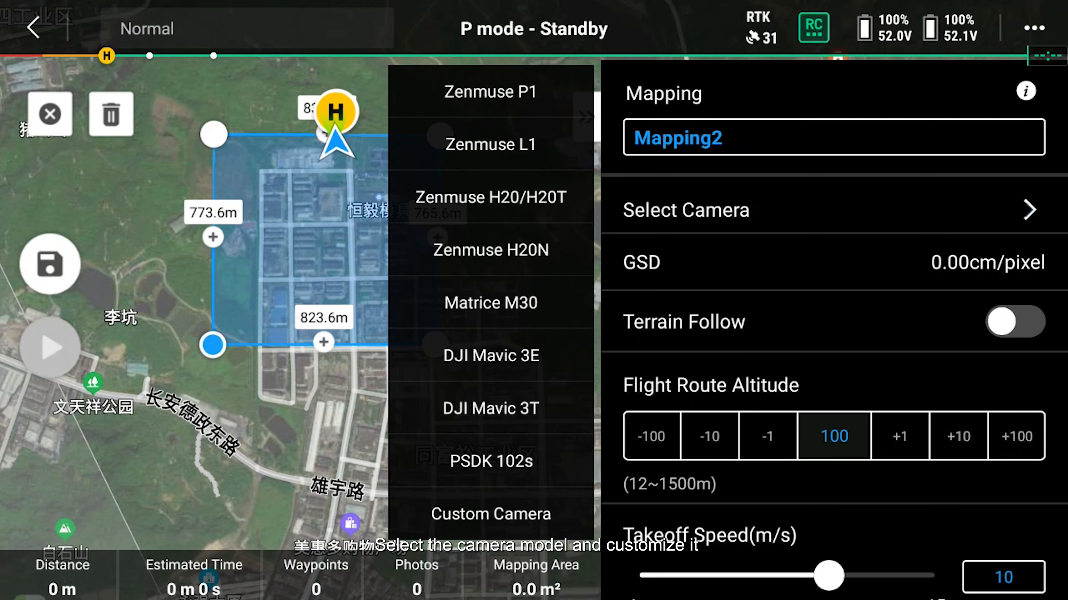
pyautogui.click(489, 513)
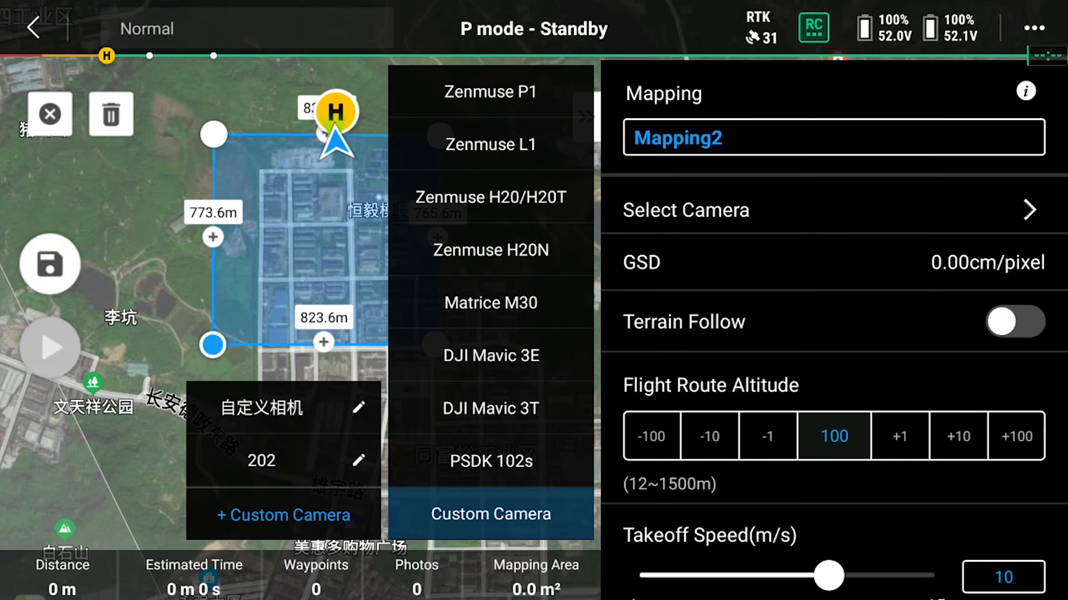
pyautogui.click(281, 515)
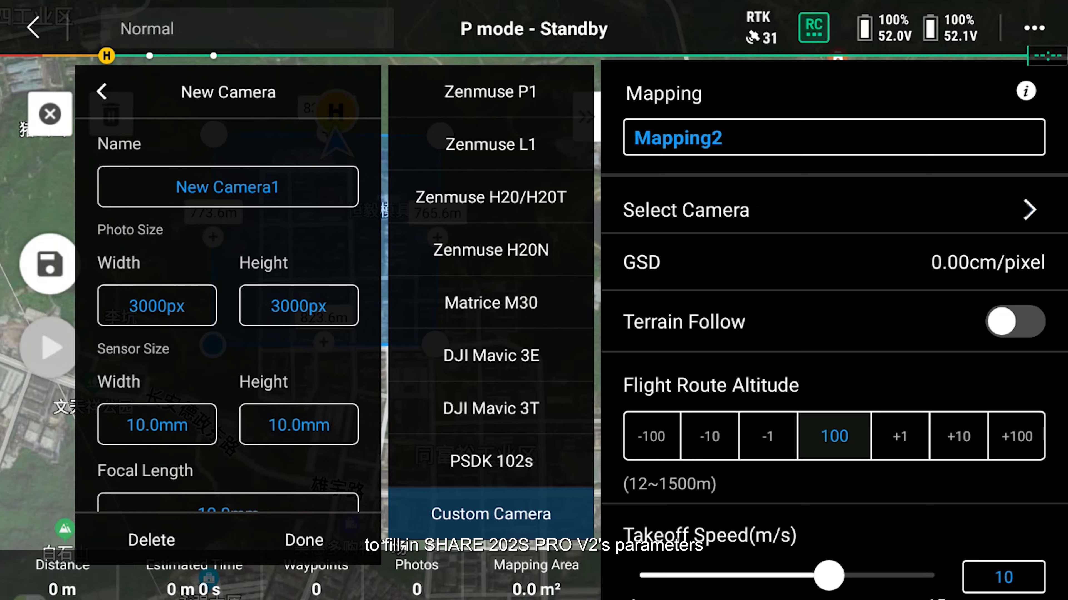
pyautogui.write('SHARE 202S PRO. V2')
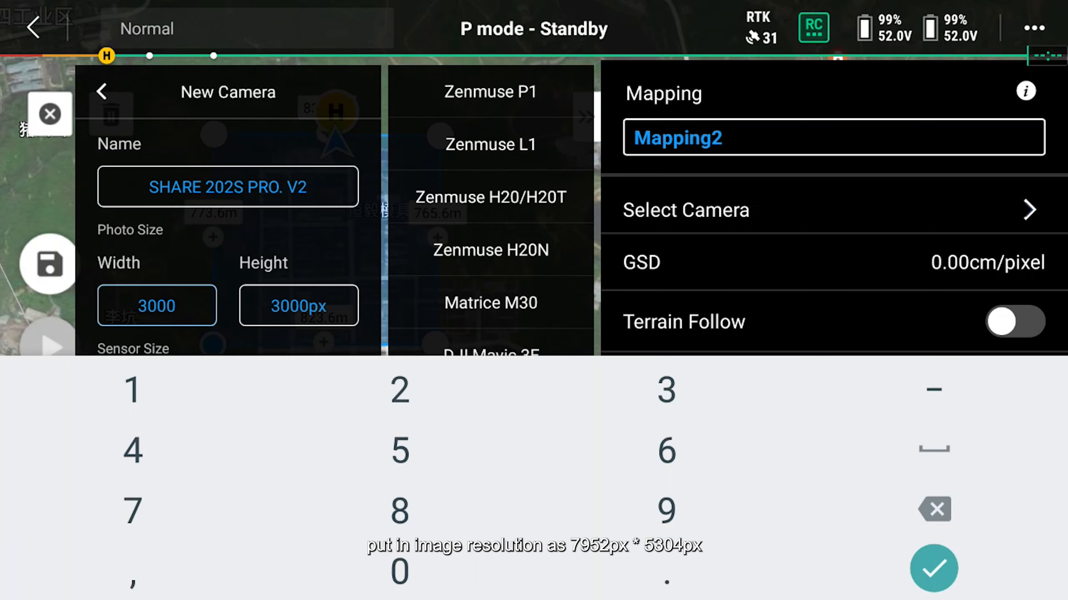
pyautogui.write('7952')
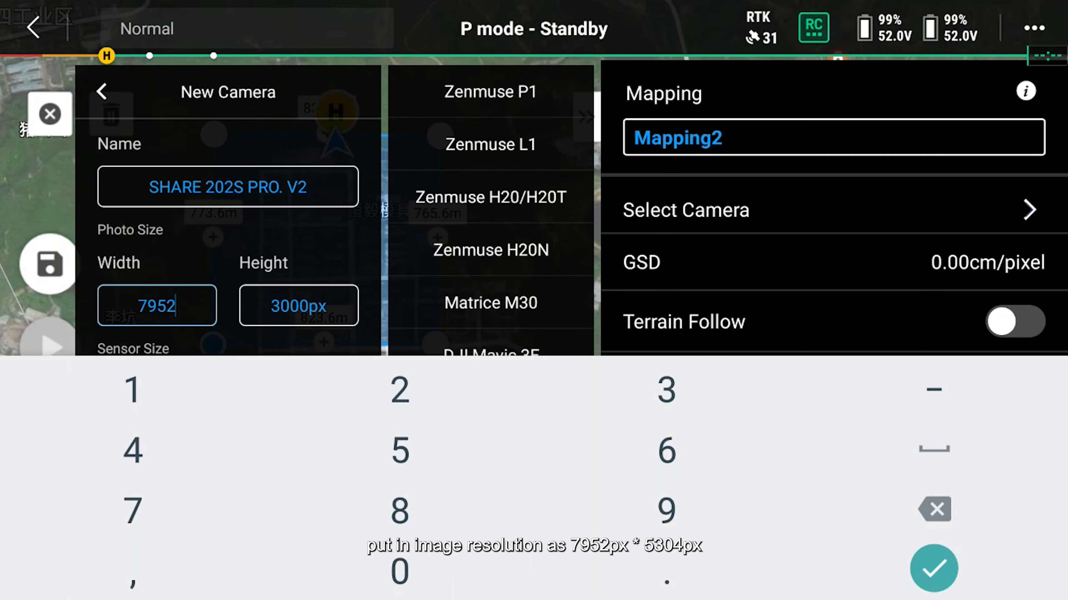
pyautogui.click(297, 305)
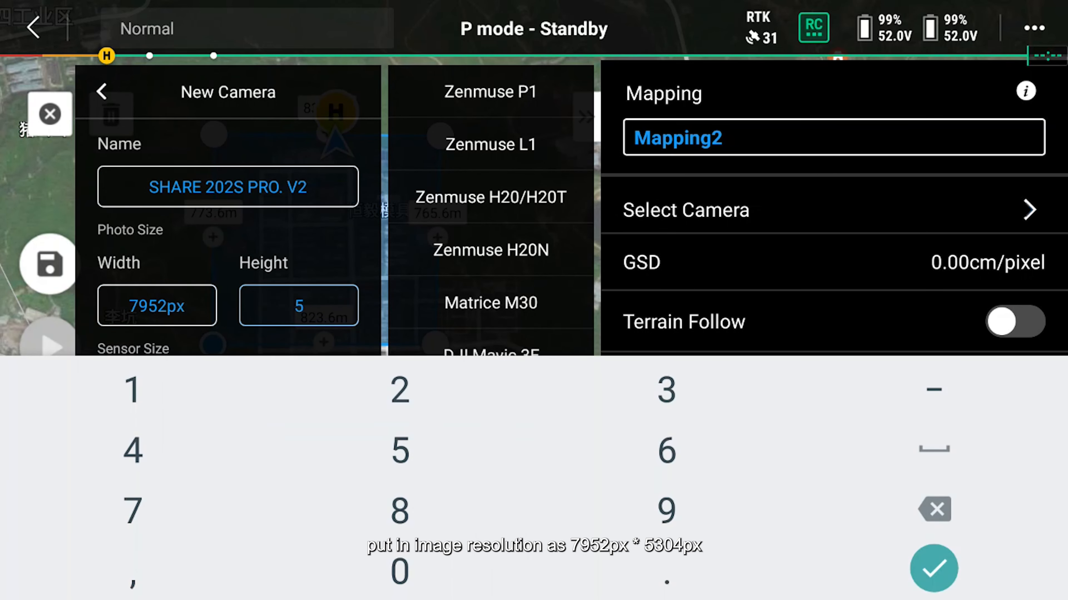
pyautogui.write('304px')
pyautogui.write('35.')
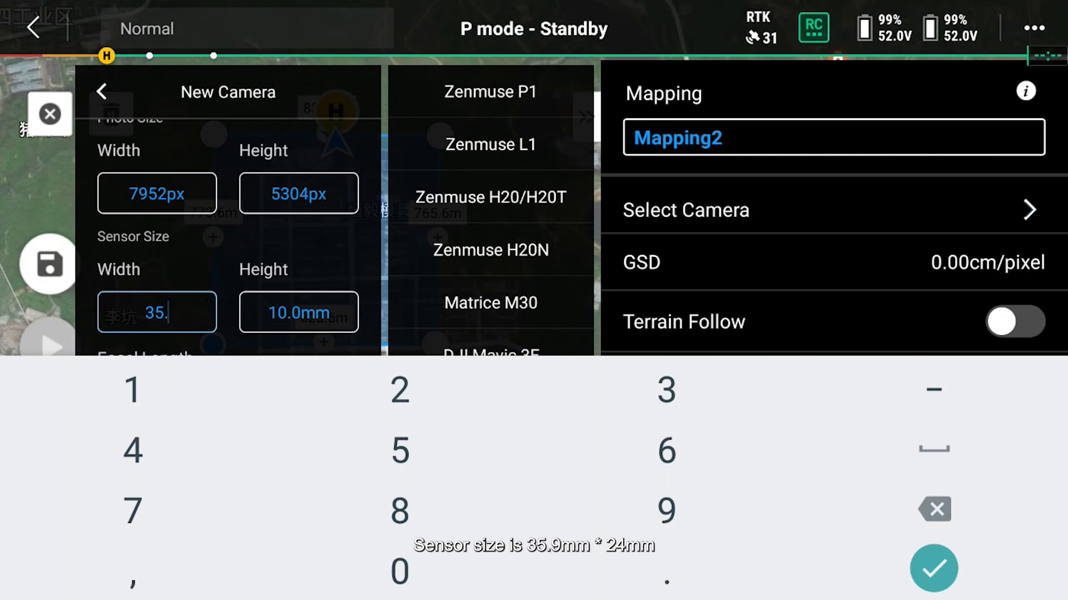
# Step: Set sensor size 35.9×24 mm, 40 mm focal length, 1.2 s interval, and save the camera
pyautogui.click(297, 312)
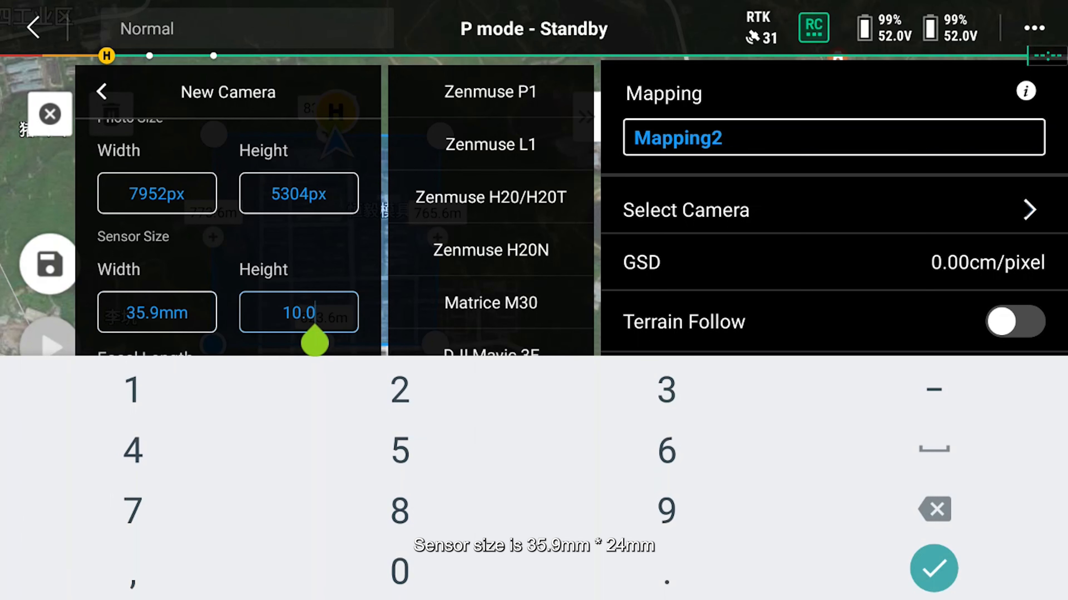
pyautogui.write('24')
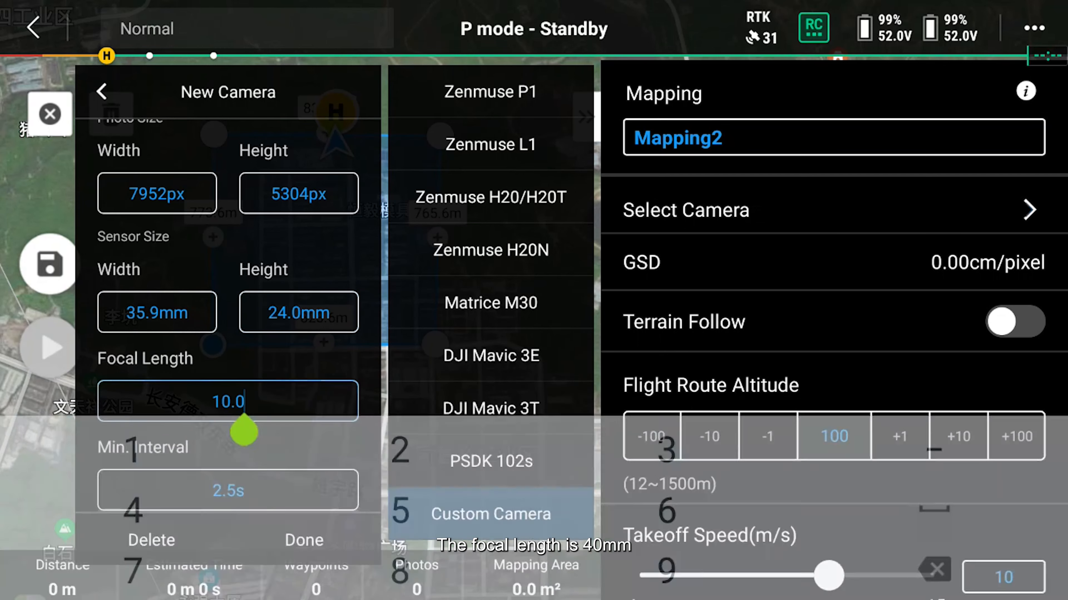
pyautogui.click(228, 400)
pyautogui.write('40')
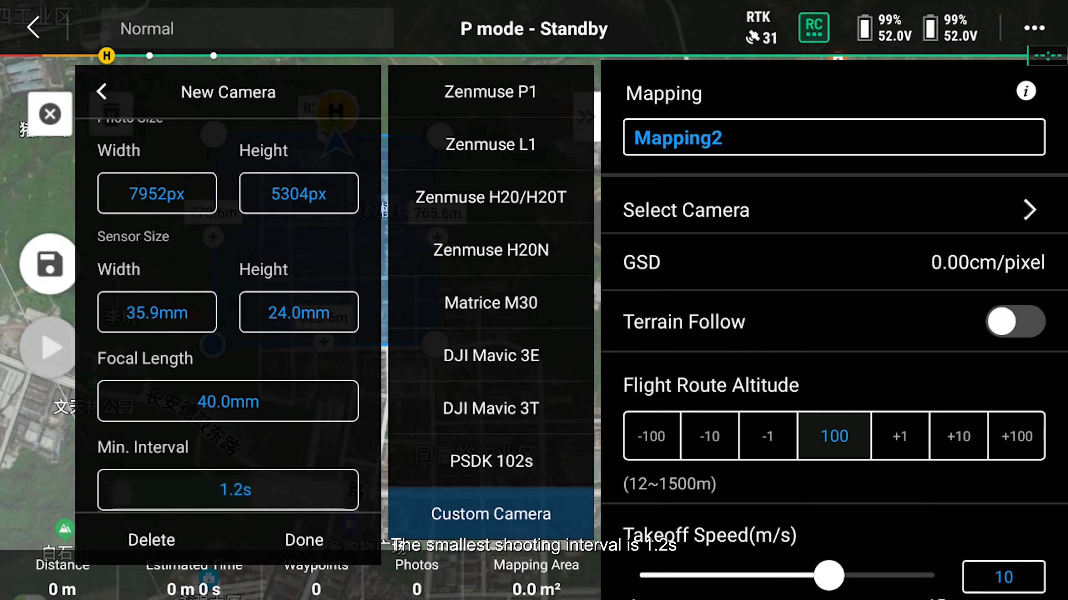
pyautogui.click(303, 539)
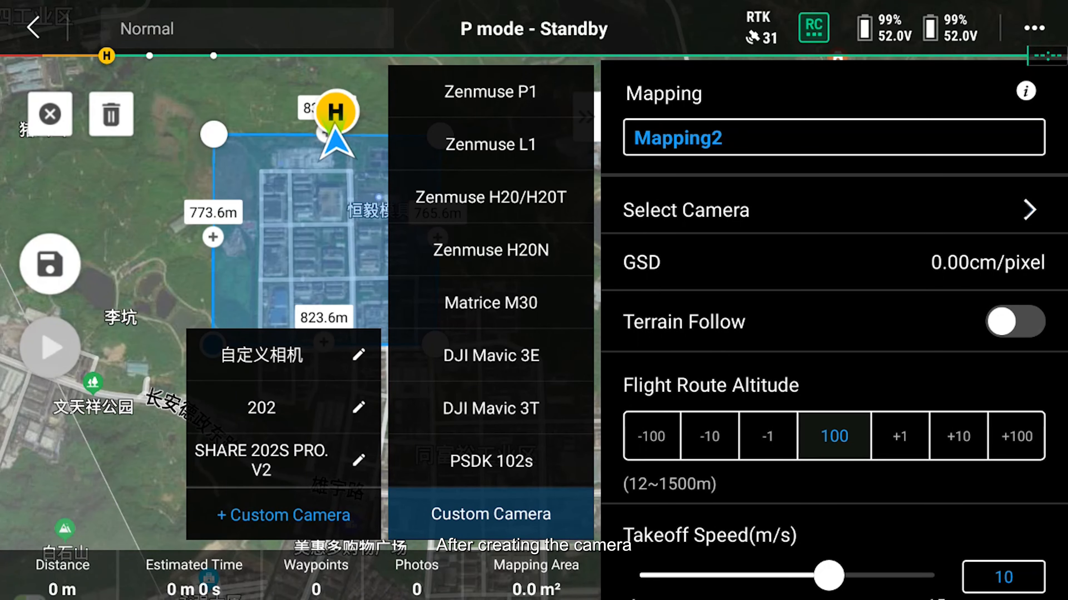
# Step: Use SHARE 202S PRO. V2 for the route with 133 m altitude and 15 m/s speed
pyautogui.click(260, 462)
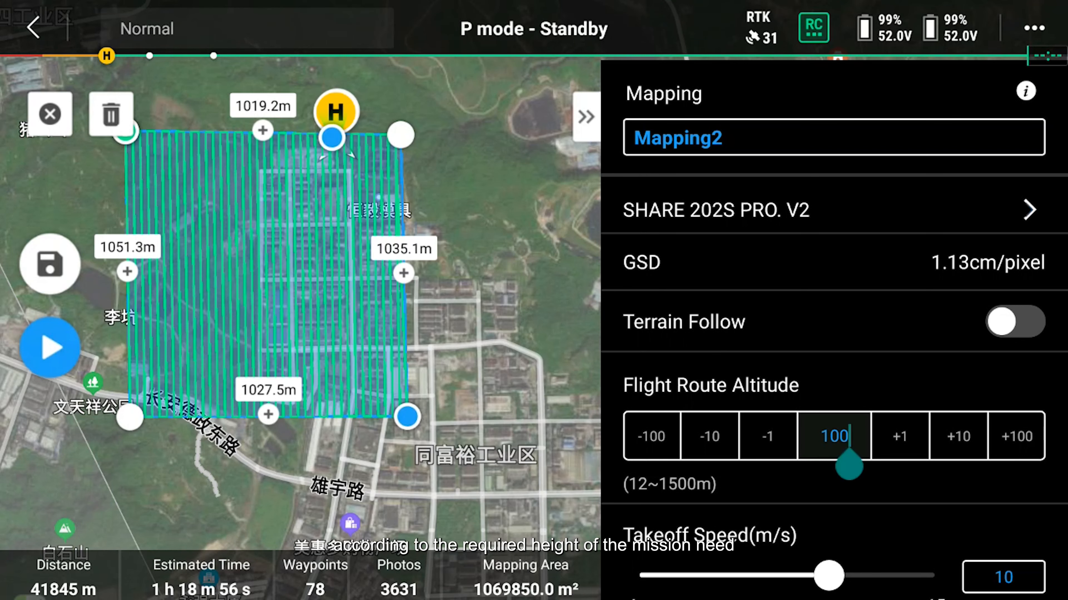
pyautogui.click(831, 437)
pyautogui.write('133')
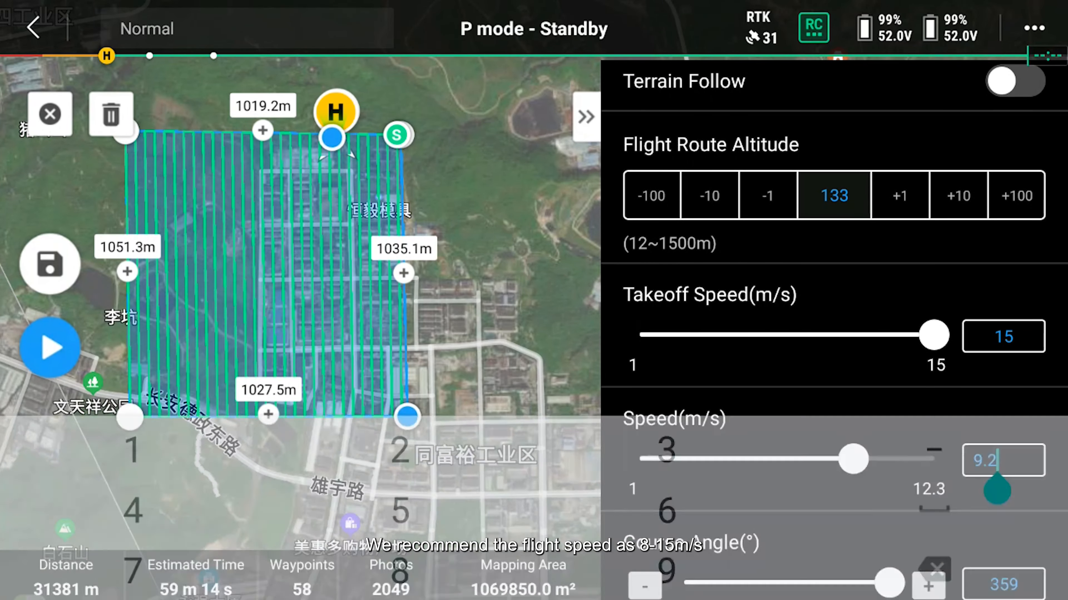
pyautogui.click(1001, 461)
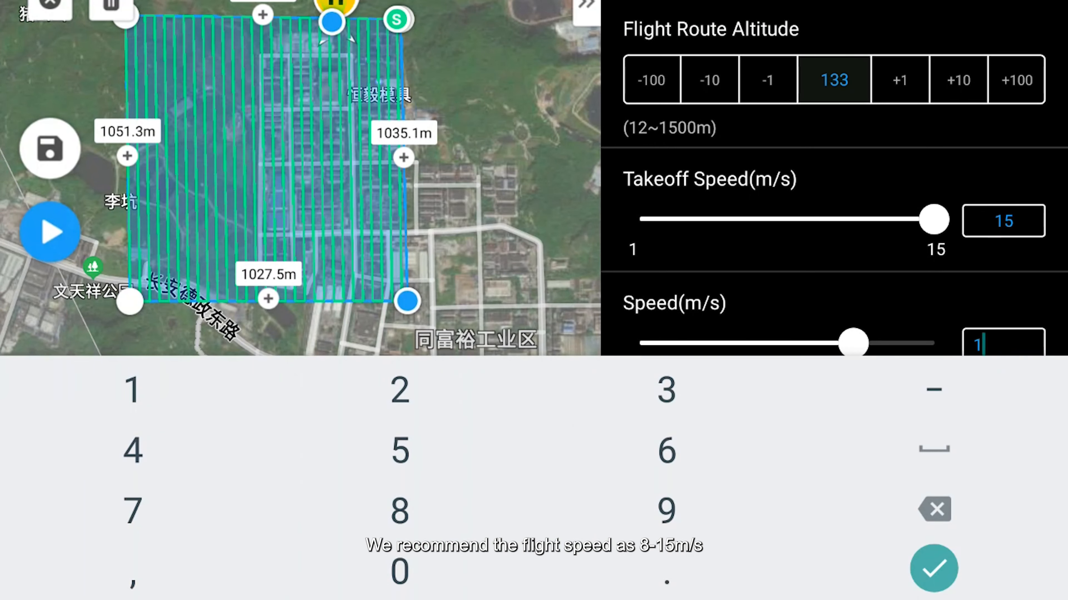
pyautogui.click(934, 570)
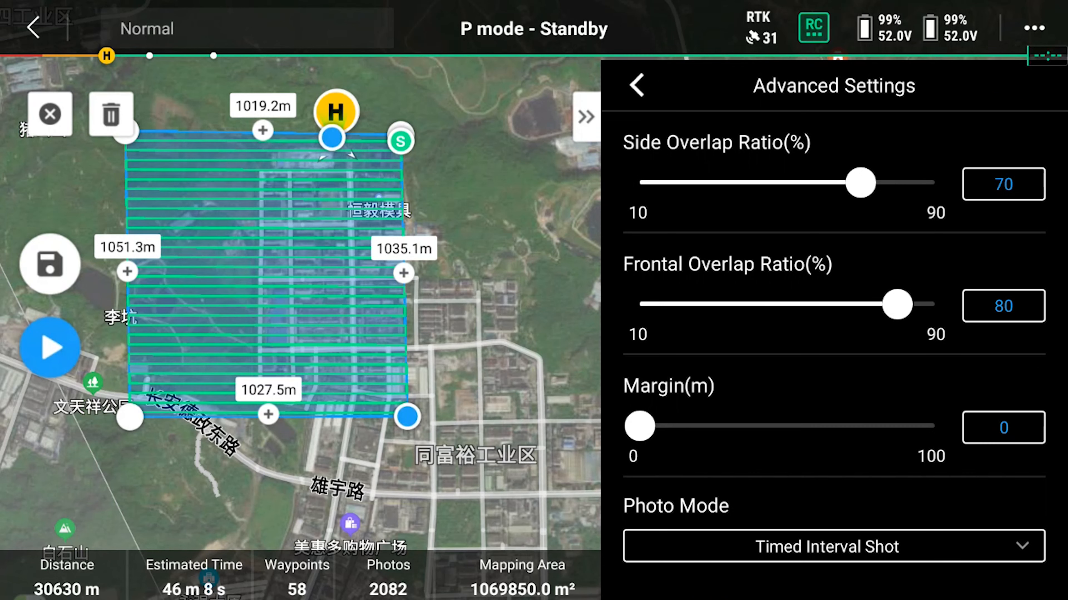
# Step: Set Photo Mode to Distance Interval Shot with 0 m margin and save the route settings
pyautogui.moveTo(638, 426); pyautogui.dragTo(933, 425)
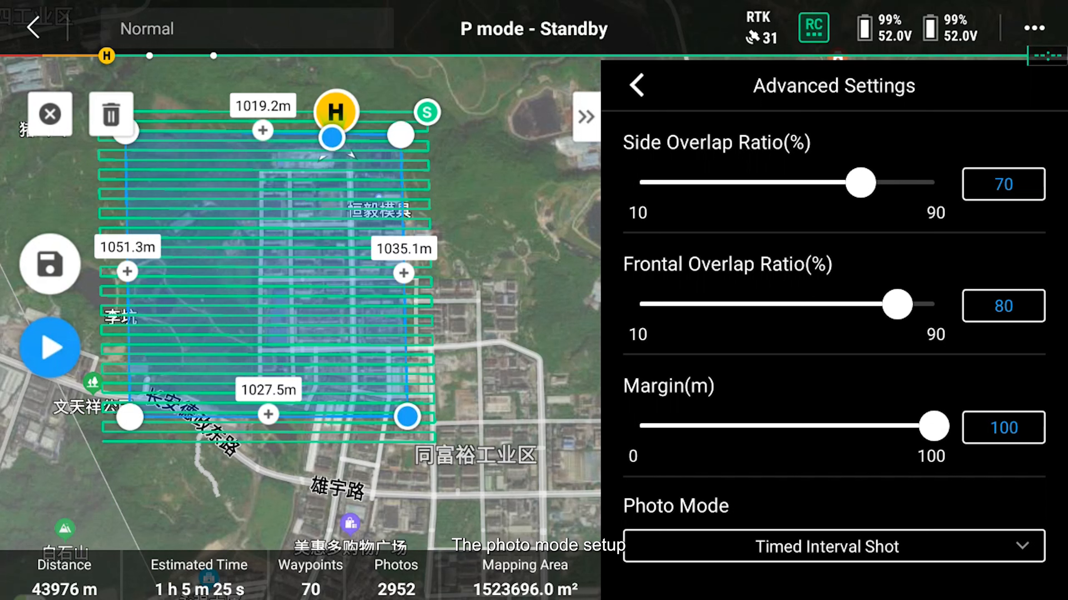
pyautogui.click(825, 546)
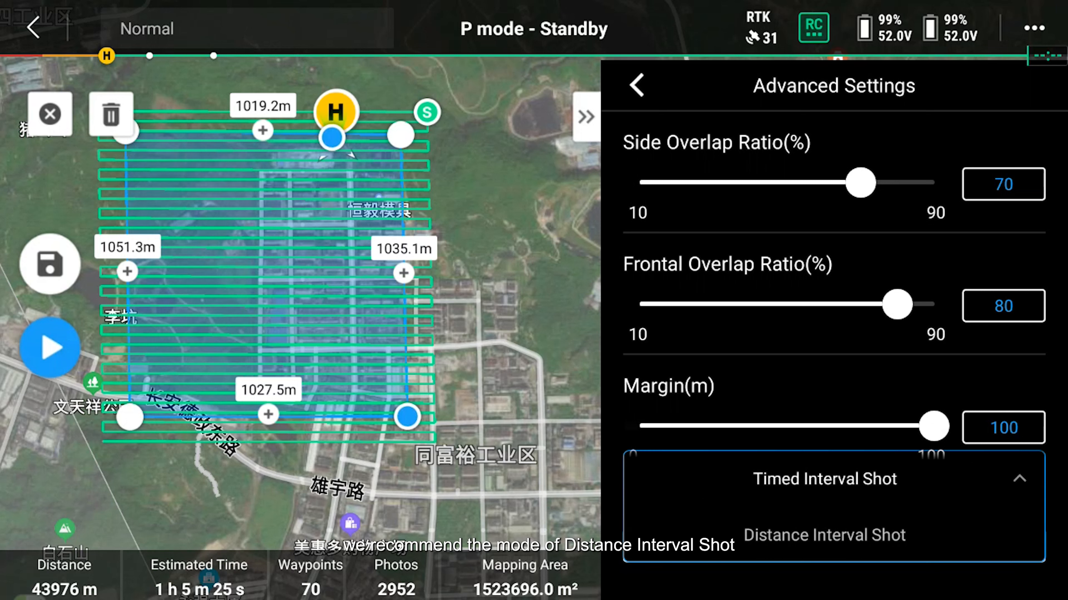
pyautogui.click(824, 535)
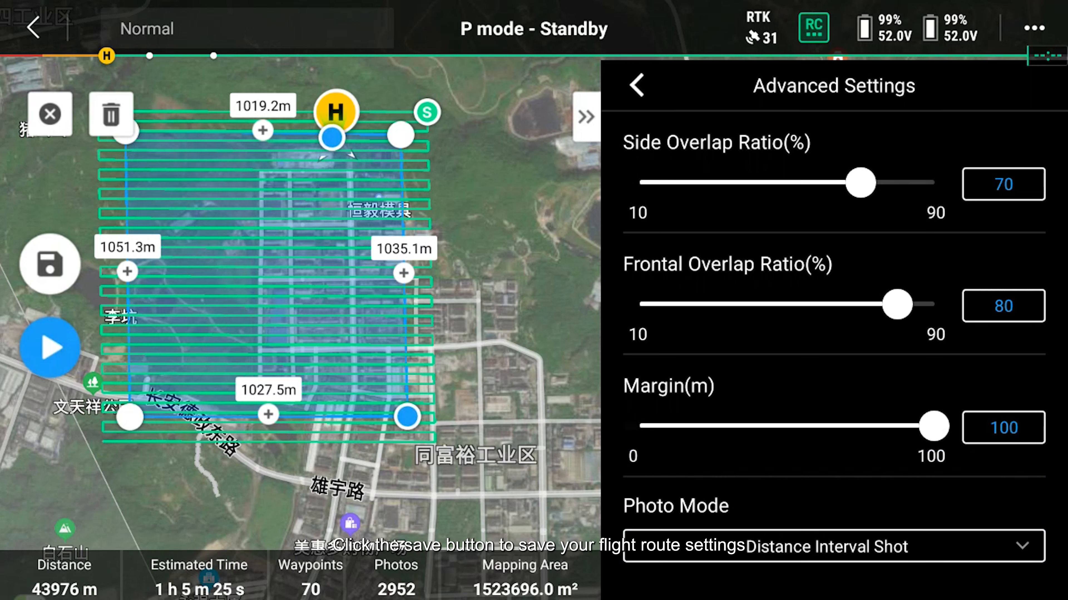
pyautogui.moveTo(933, 427); pyautogui.dragTo(639, 426)
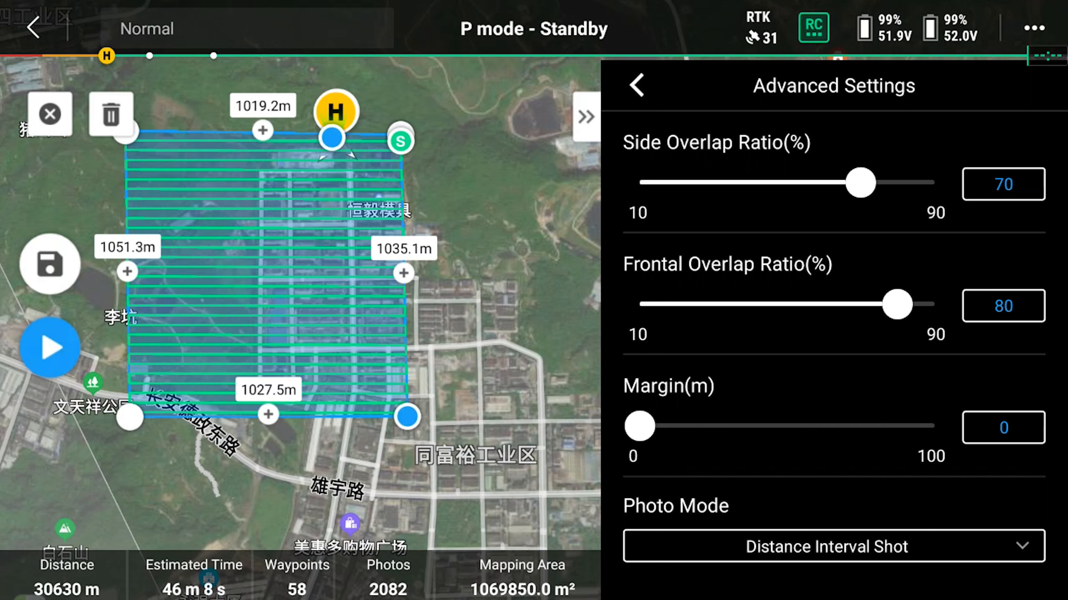
pyautogui.click(49, 264)
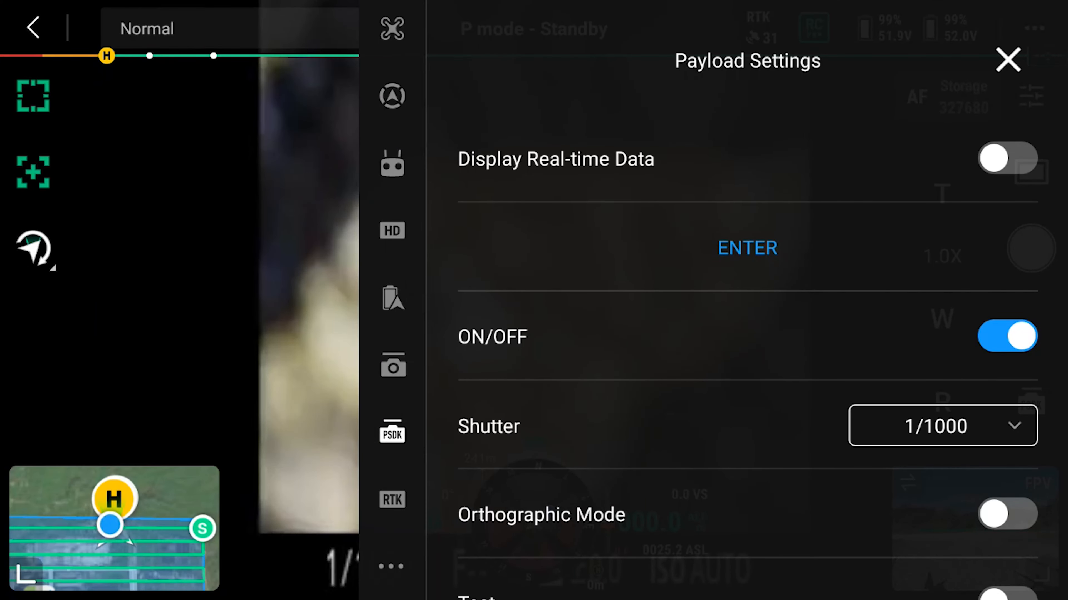
# Step: Turn on Display Real-time Data and choose a 1/1000 shutter speed in Payload Settings
pyautogui.click(1007, 158)
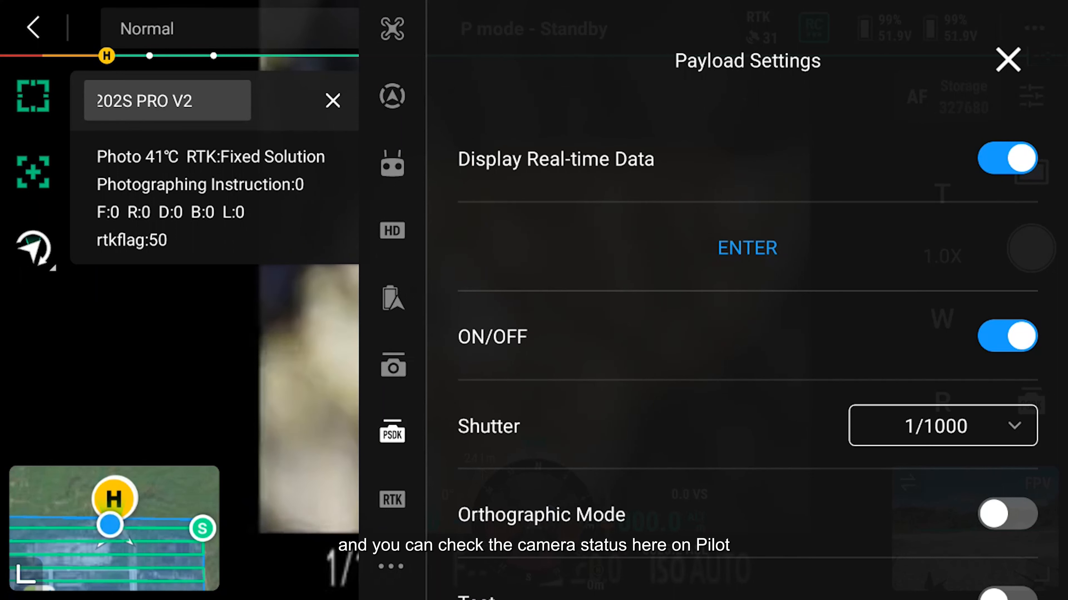
pyautogui.click(747, 247)
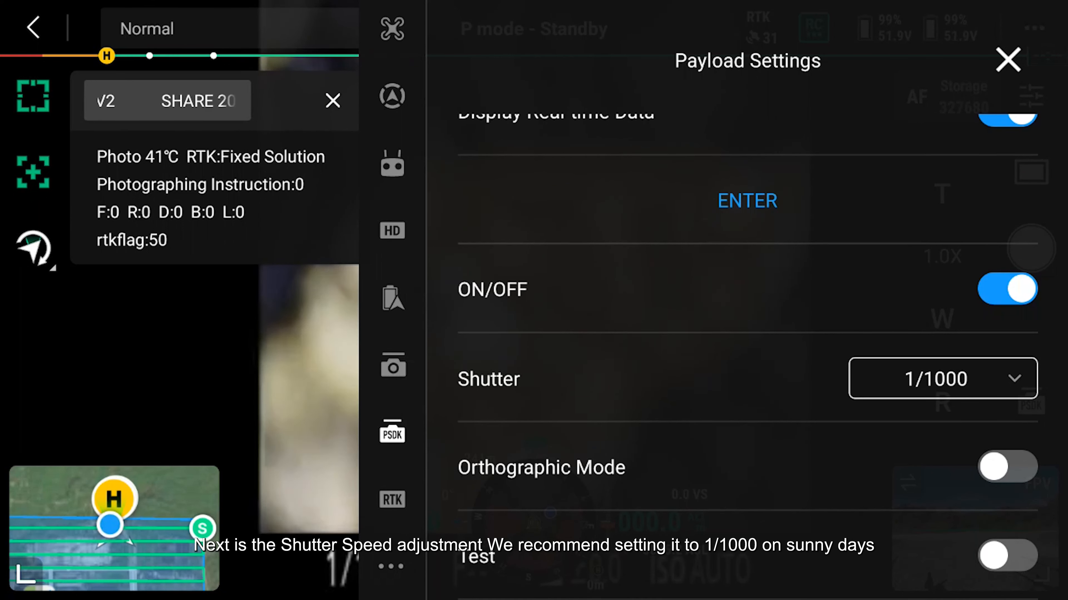
pyautogui.click(942, 379)
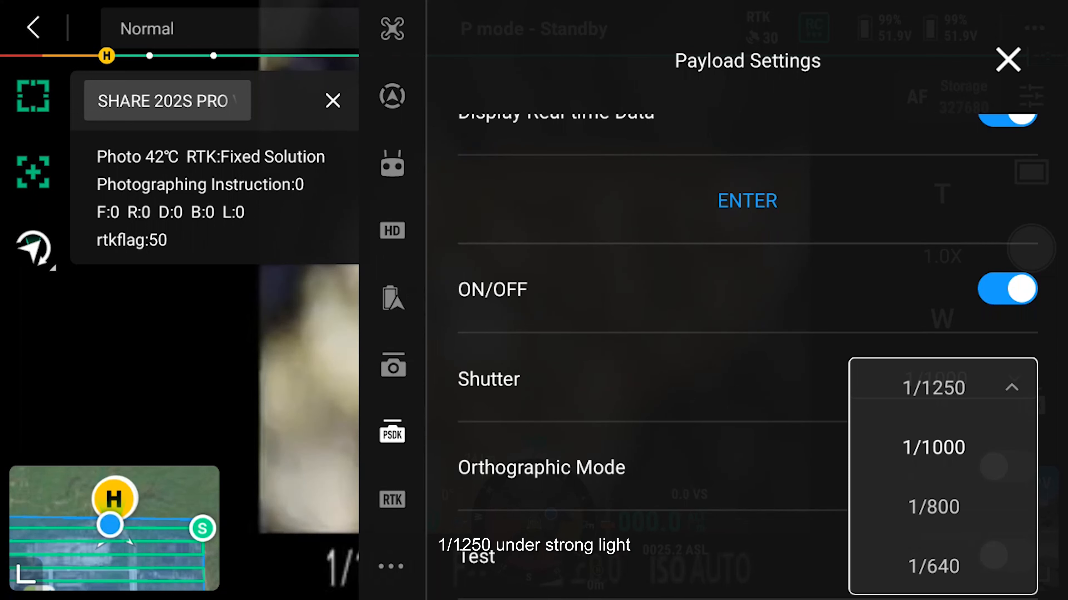
pyautogui.click(932, 447)
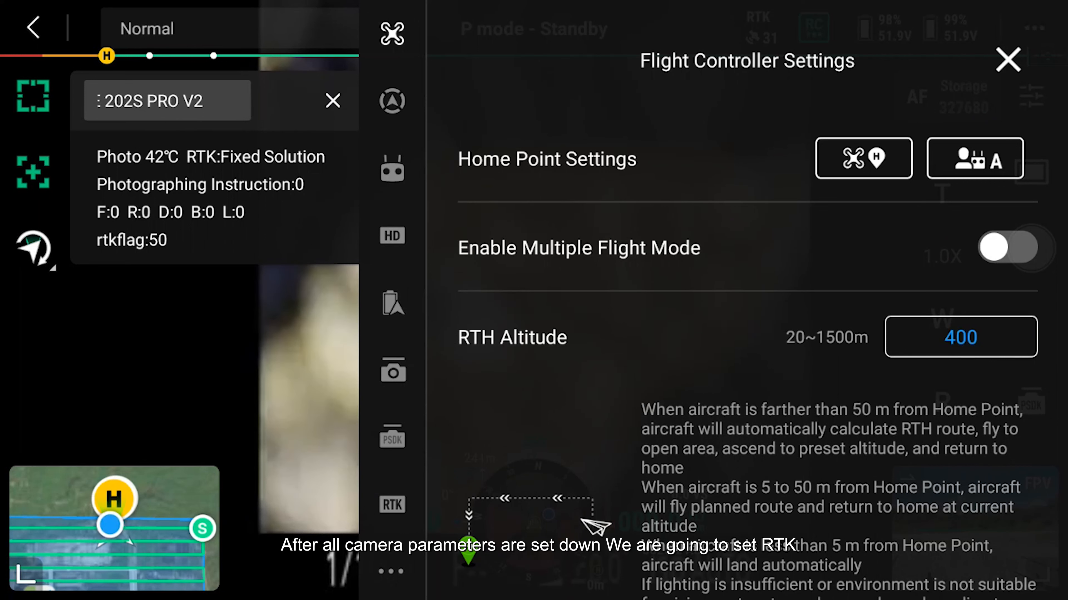
# Step: Save the network RTK connection details and scroll to the obstacle sensing settings
pyautogui.click(391, 500)
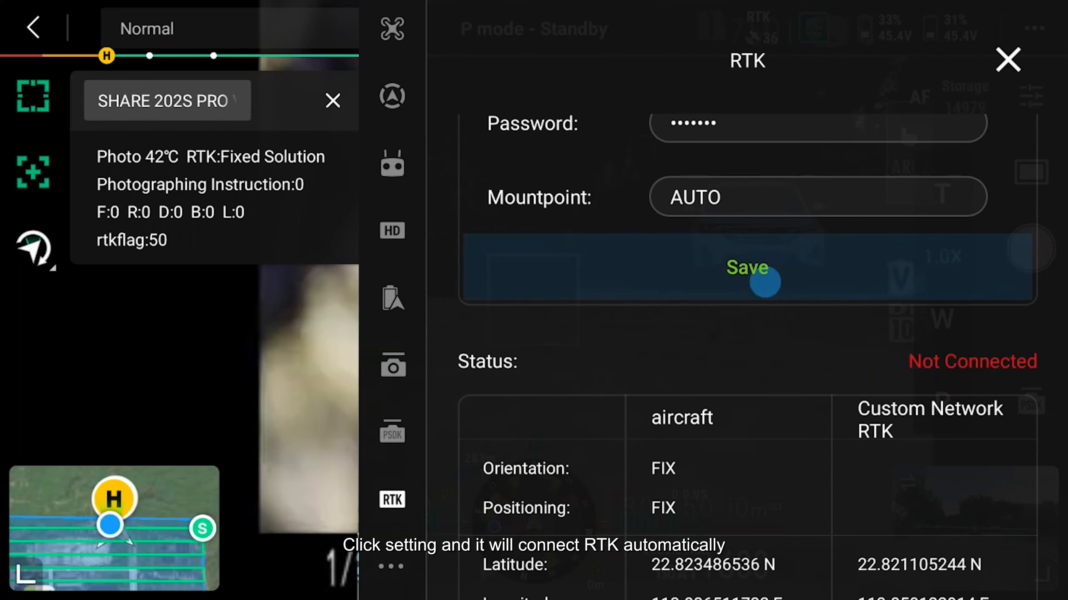
pyautogui.click(746, 267)
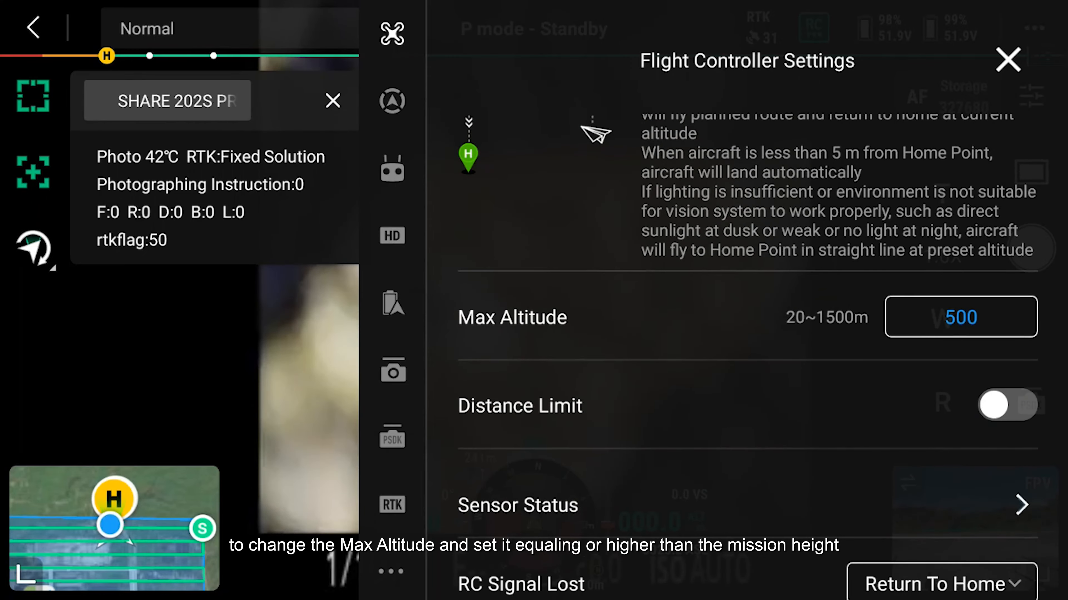
pyautogui.scroll(-3)
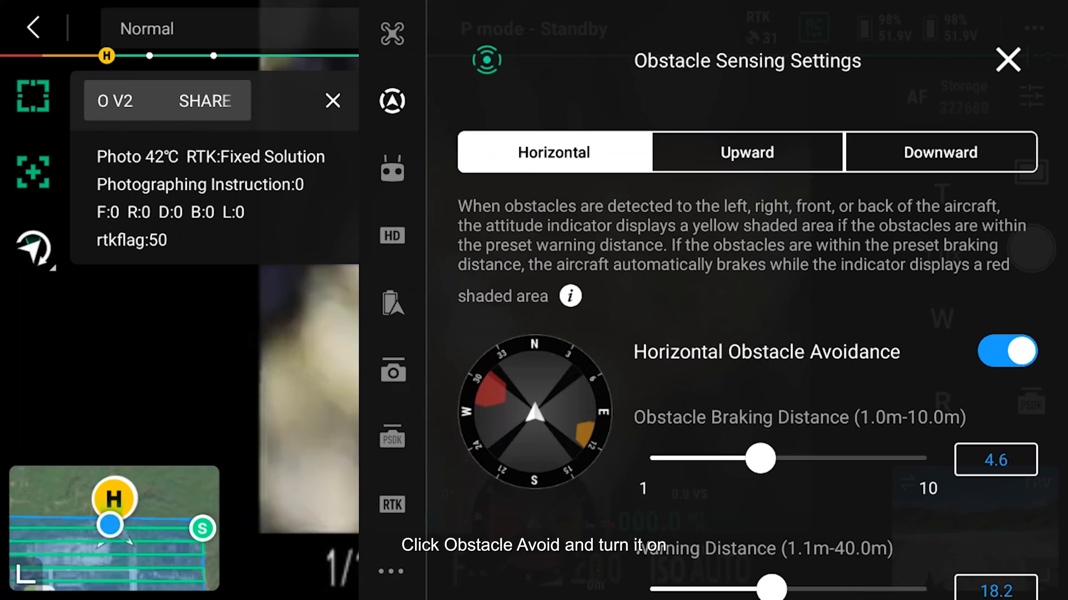
# Step: Set Obstacle Avoidance to Brake and check the Upward sensing settings
pyautogui.click(746, 152)
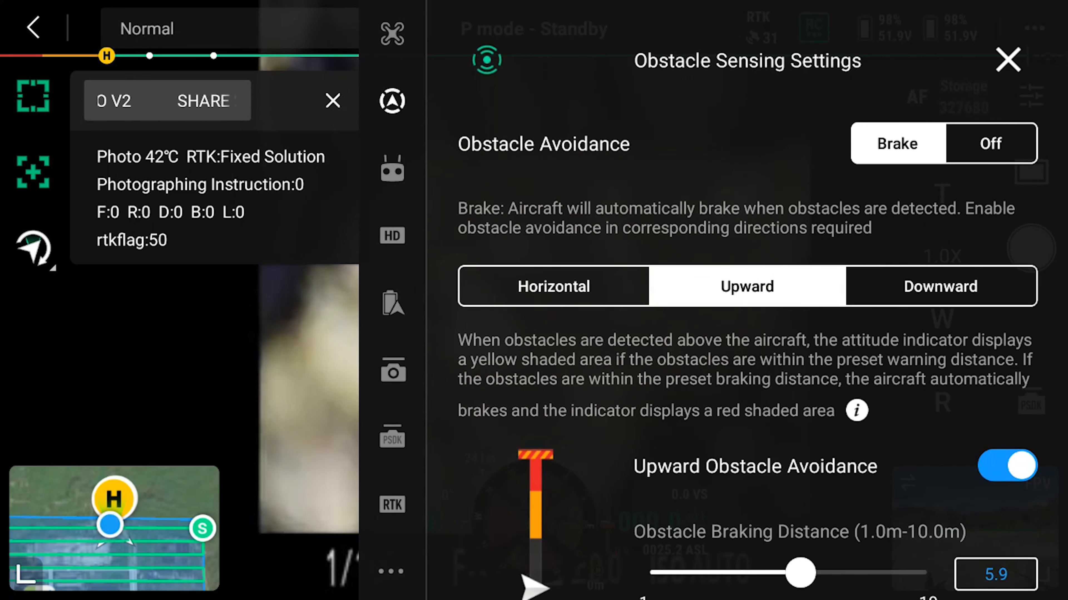
pyautogui.click(391, 168)
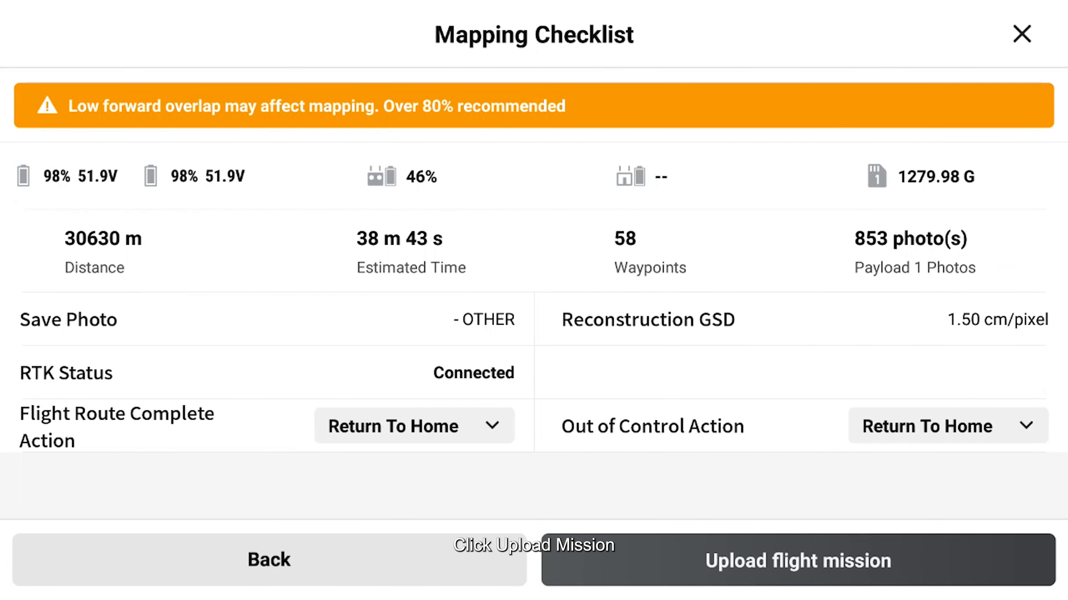
# Step: Upload the flight mission to the aircraft and start the mapping mission
pyautogui.click(797, 561)
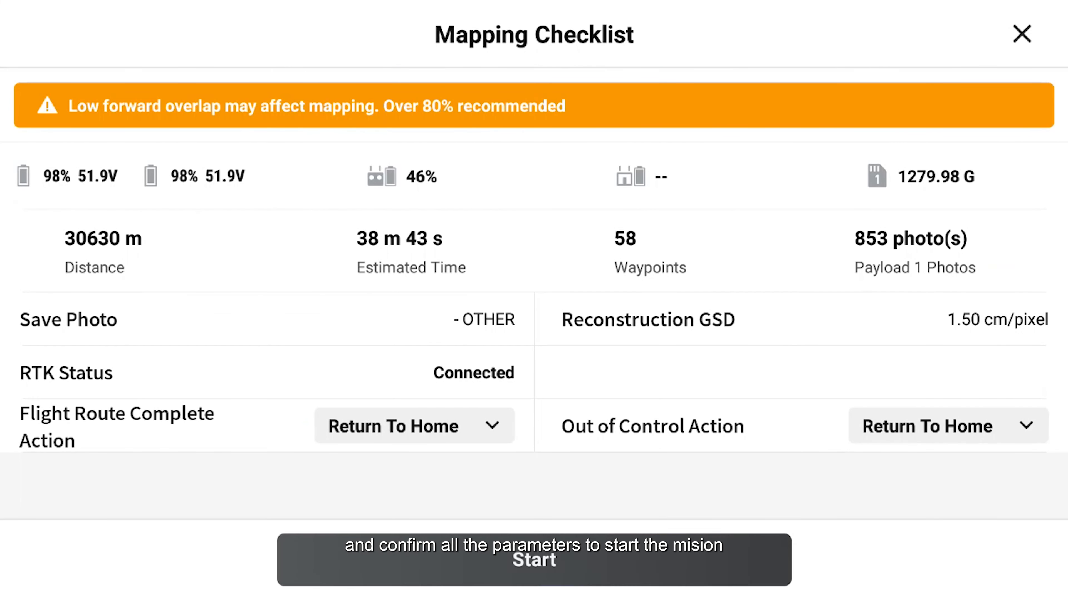
pyautogui.click(533, 559)
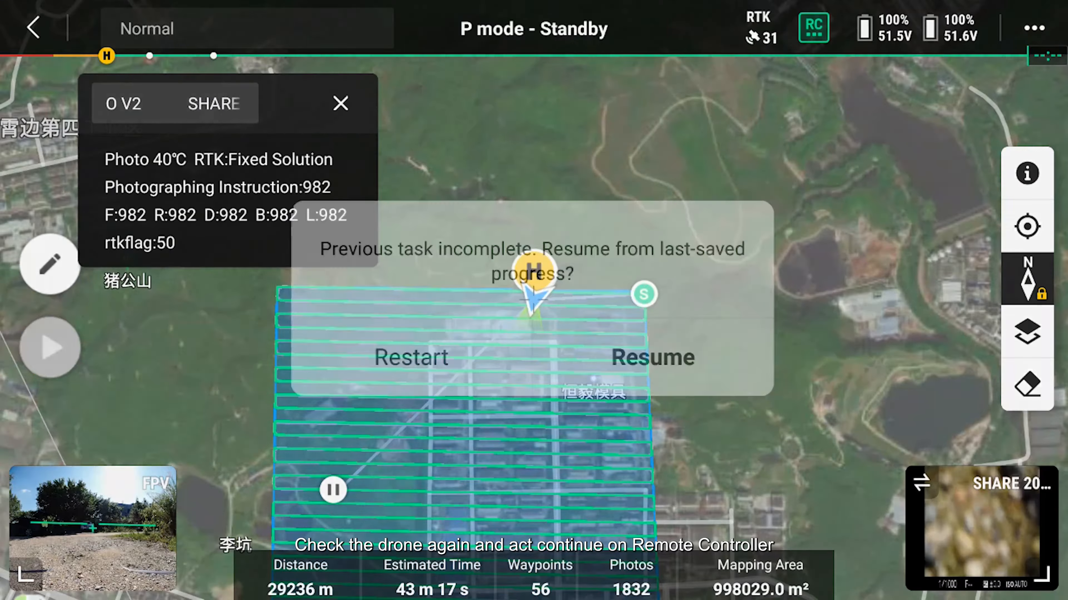
# Step: Resume the saved mission, pass the preflight check and start the remaining route
pyautogui.click(651, 357)
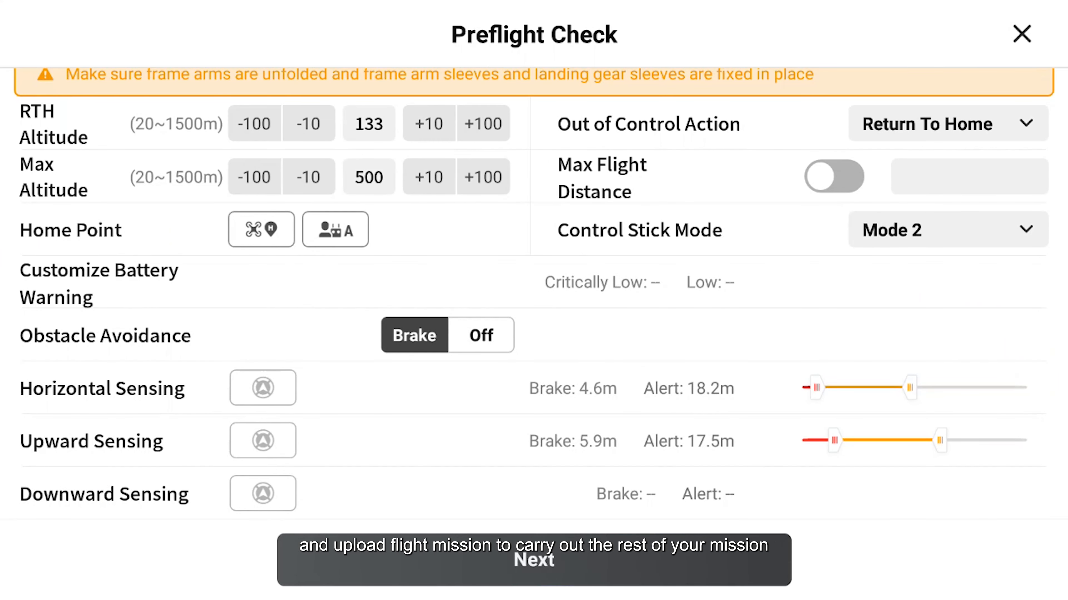
pyautogui.click(534, 561)
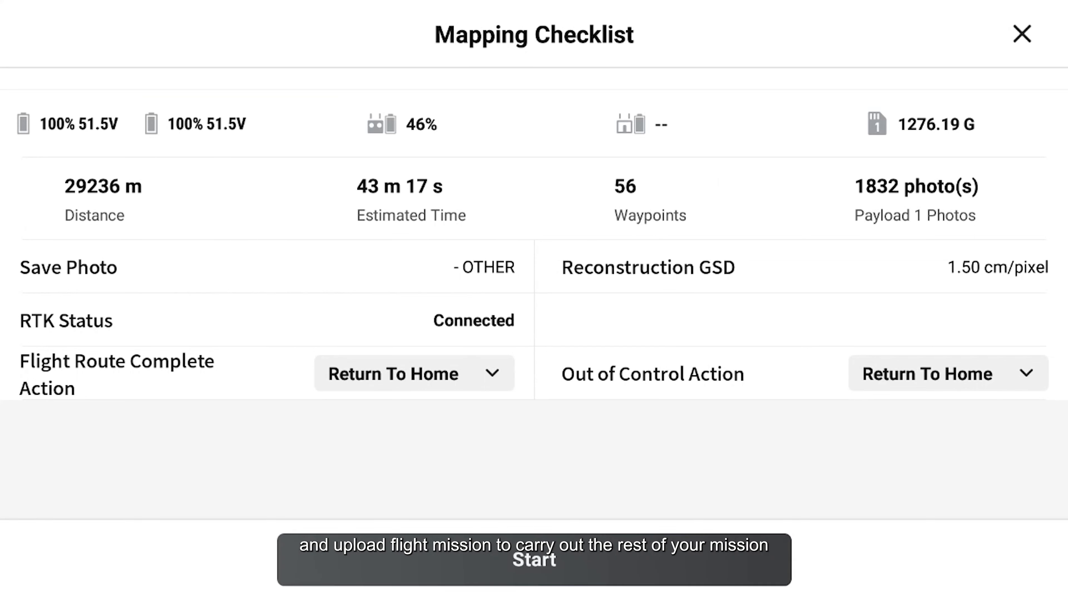
pyautogui.click(533, 559)
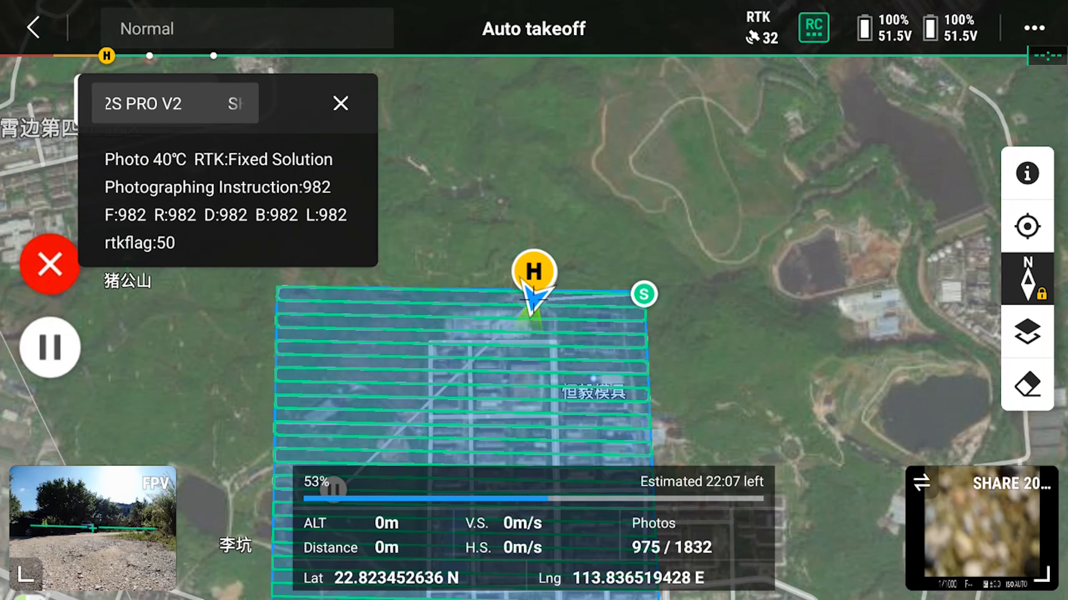